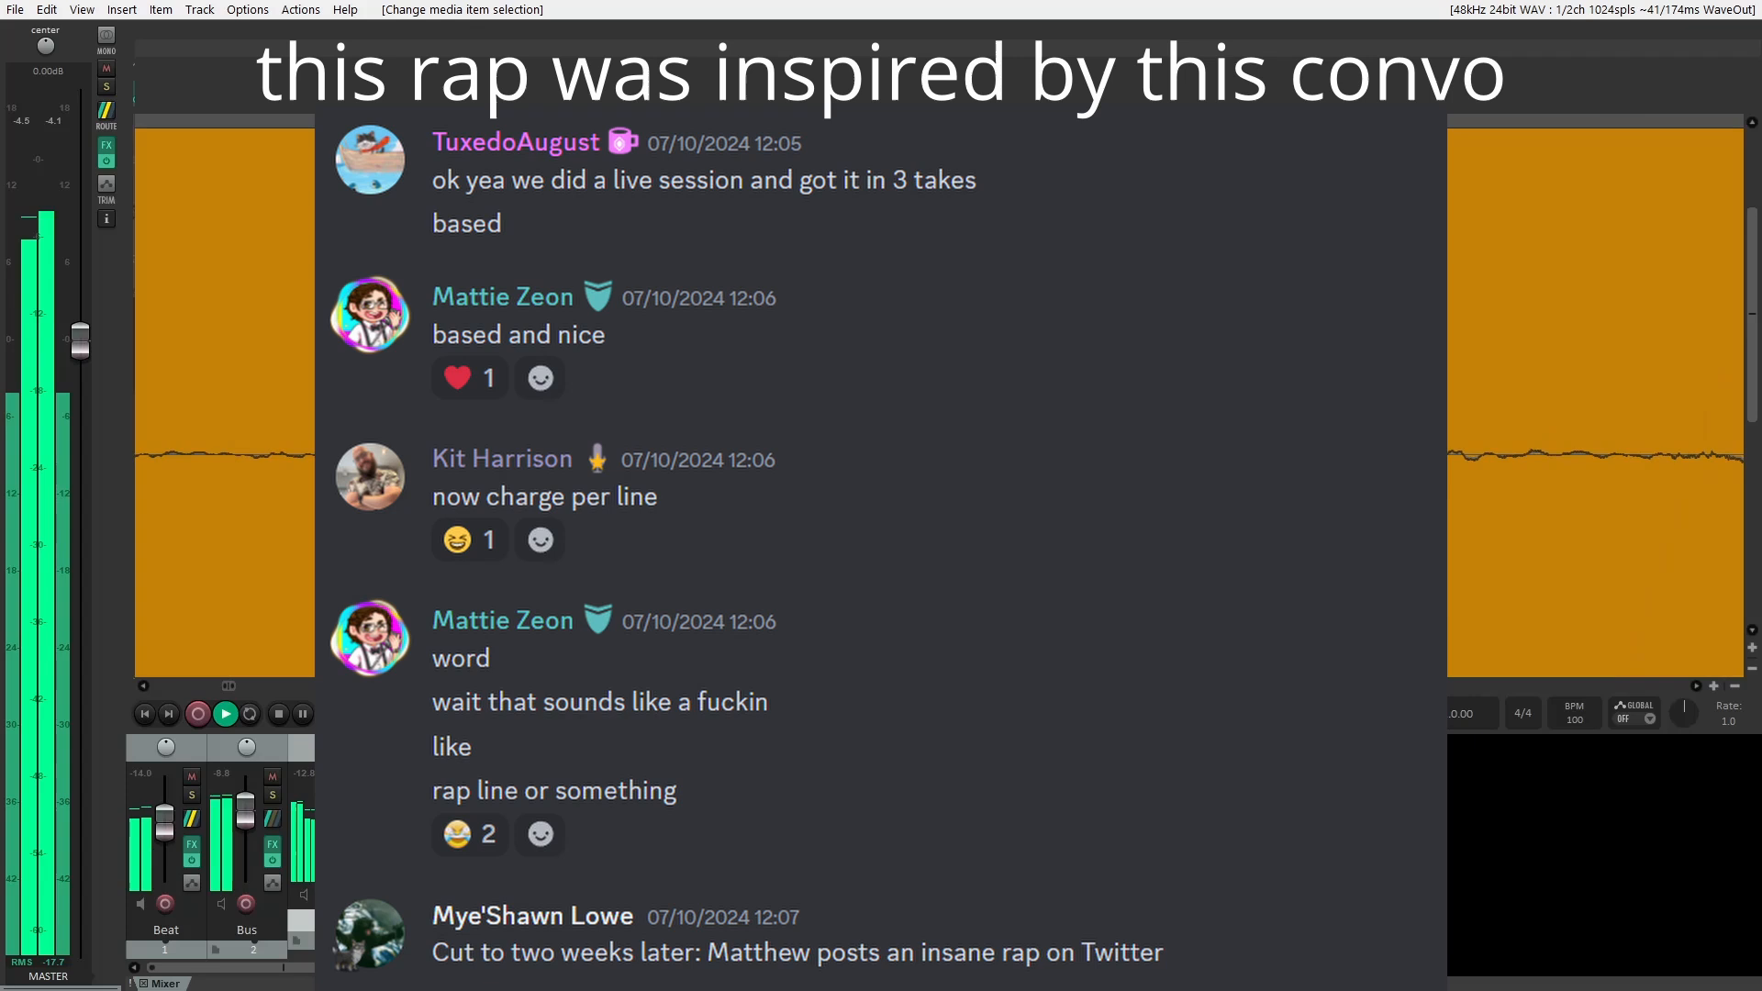
{"action": "left_click", "coordinate": [224, 713]}
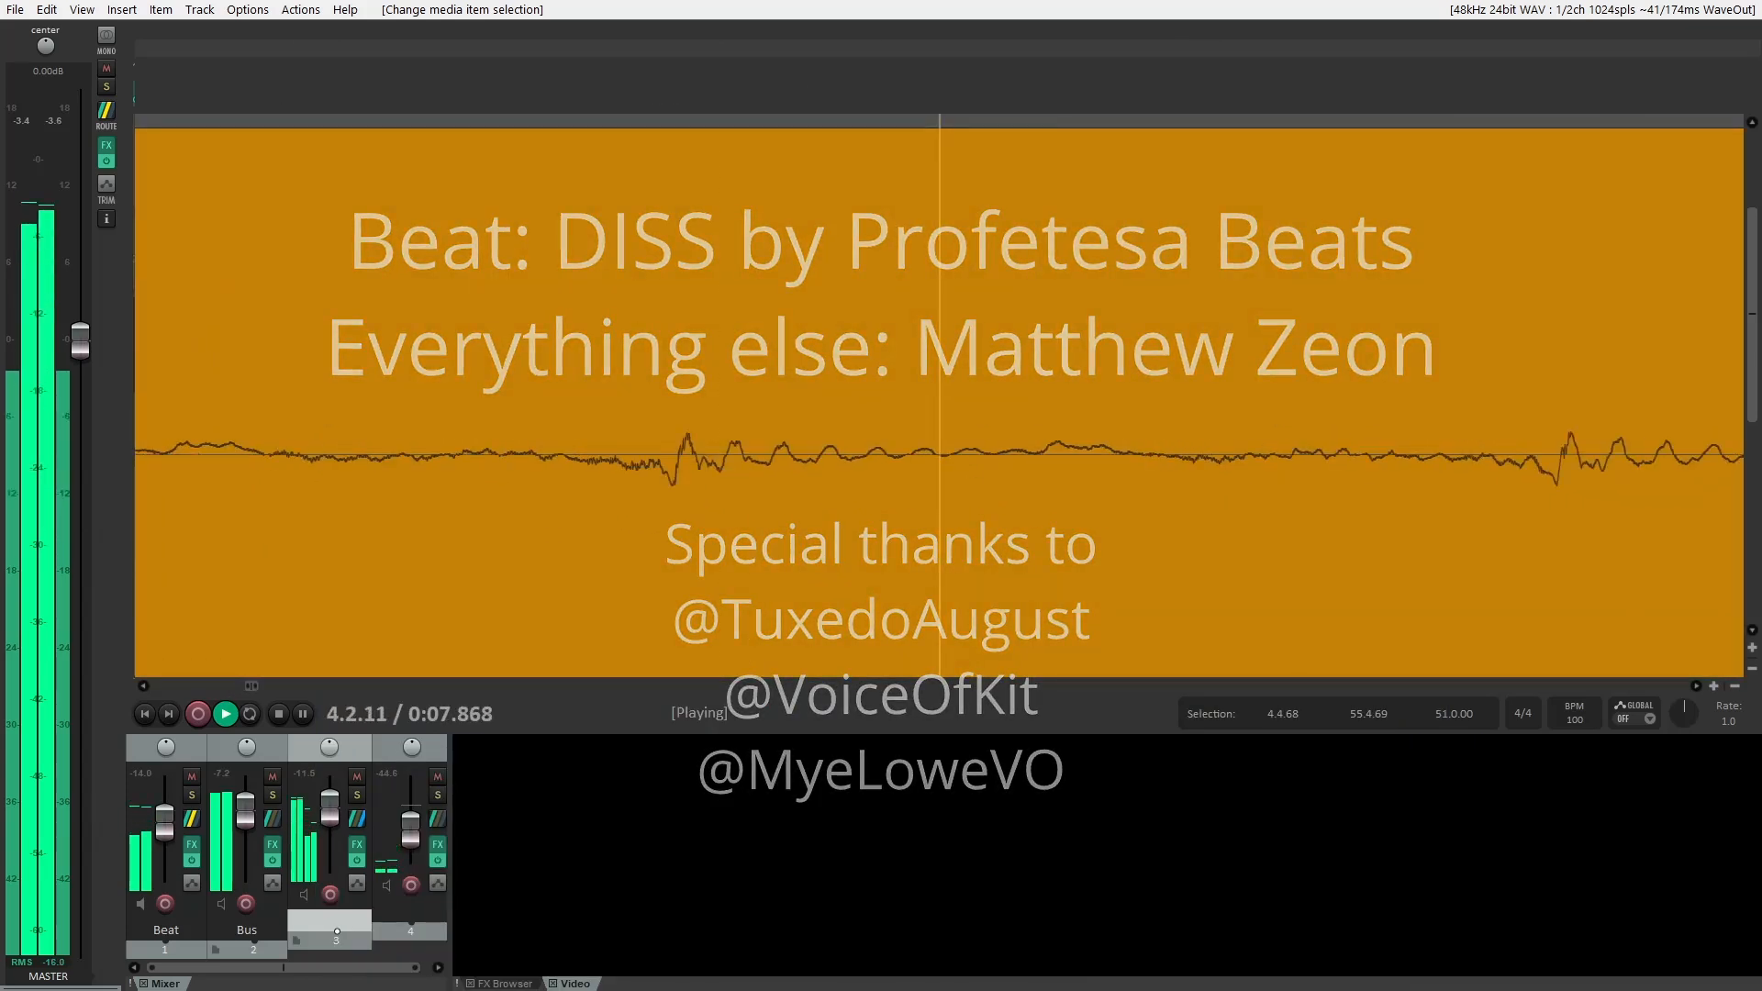